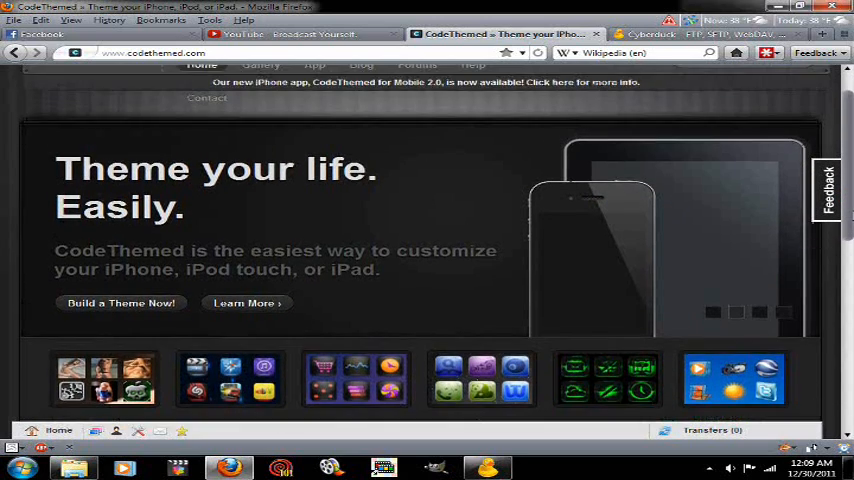
Open the CodeThemed Gallery and scroll the theme thumbnails down to White Machines.
scroll("up", 3)
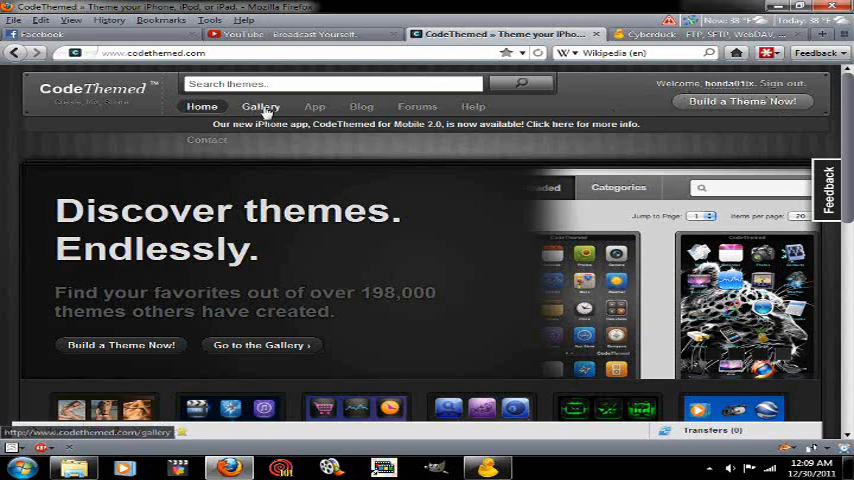
left_click(261, 107)
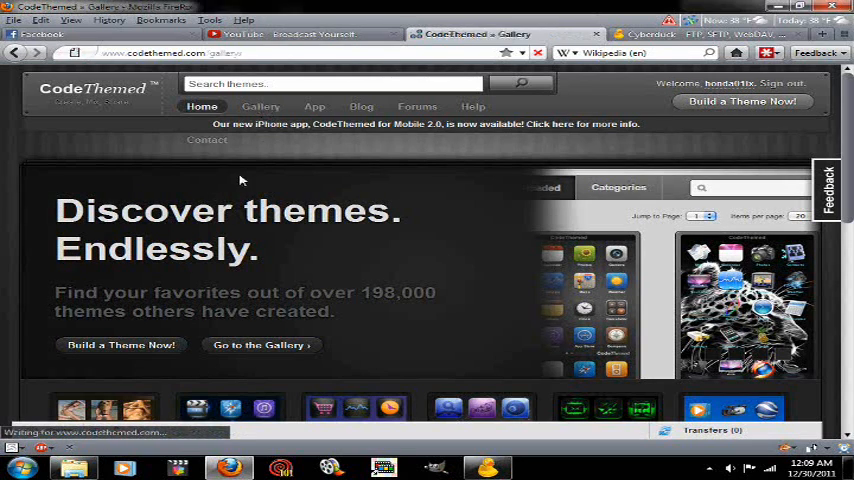
left_click(260, 106)
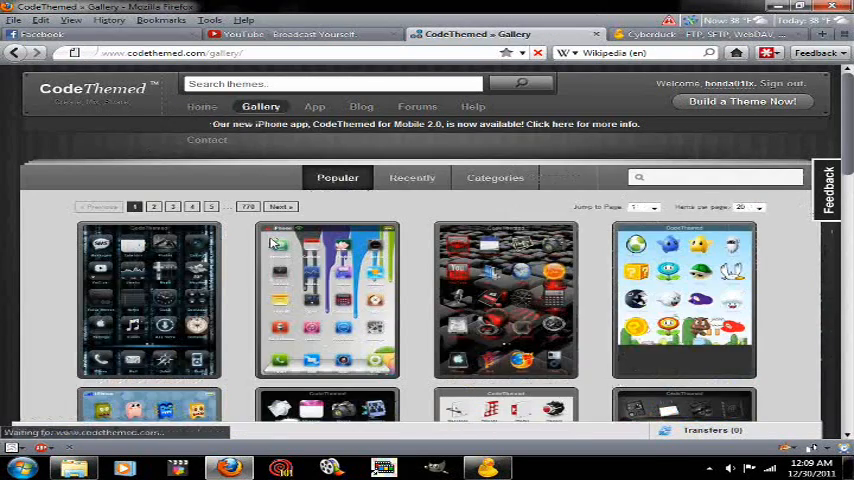
scroll("down", 3)
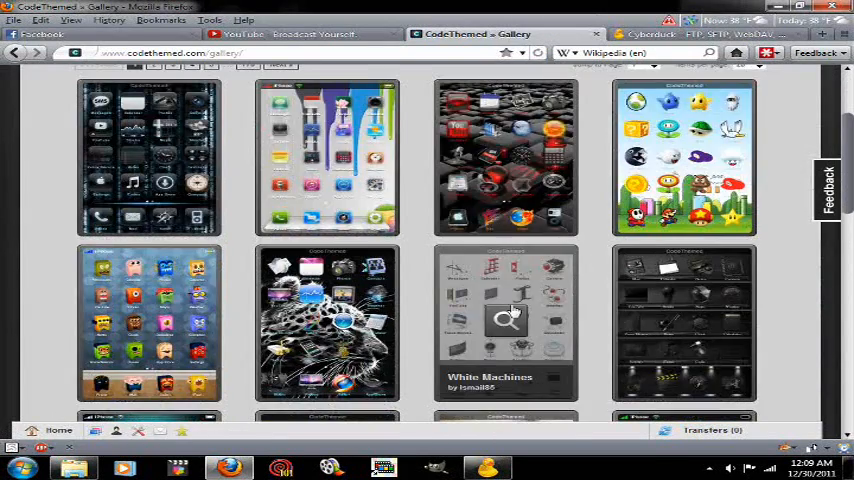
scroll("down", 3)
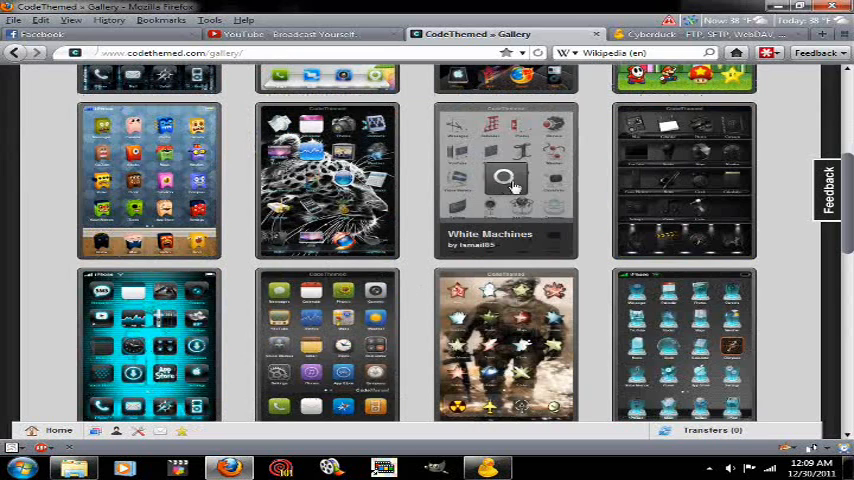
Open the White Machines theme page and scroll to its preview and Download buttons.
left_click(505, 180)
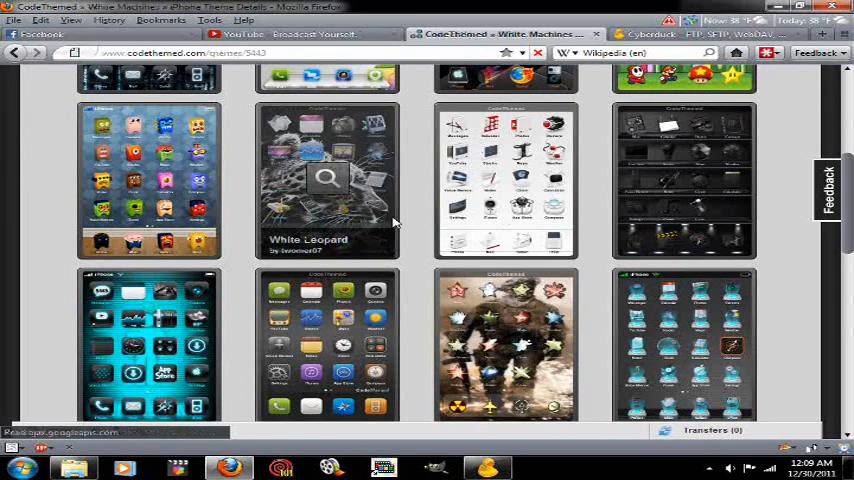
left_click(328, 180)
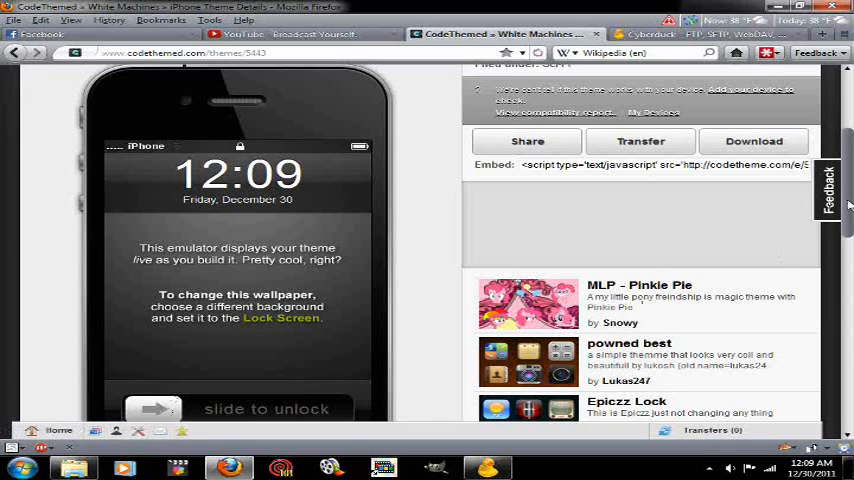
scroll("down", 3)
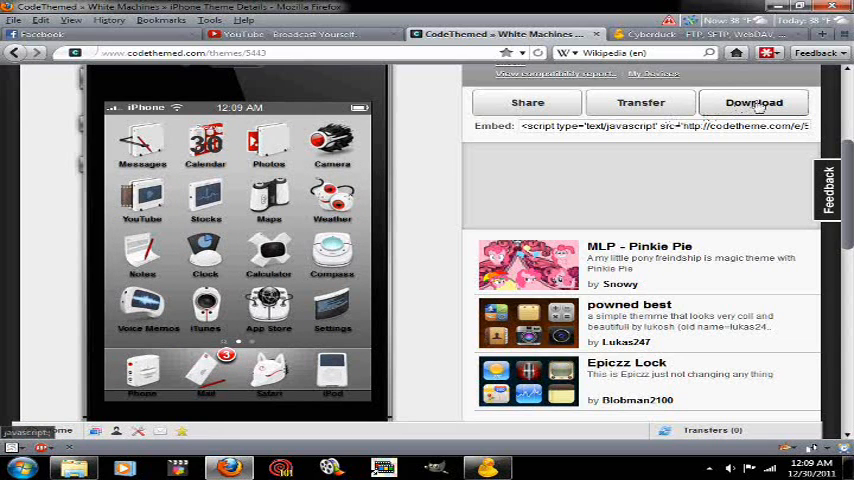
scroll("up", 3)
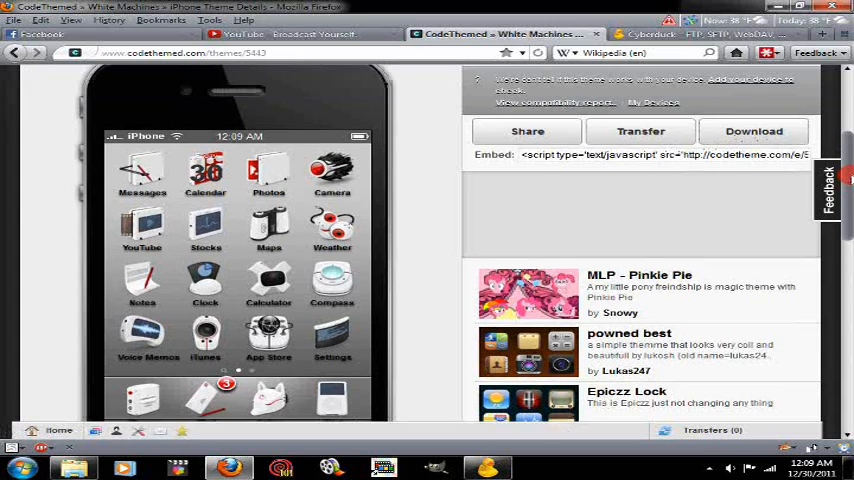
scroll("up", 3)
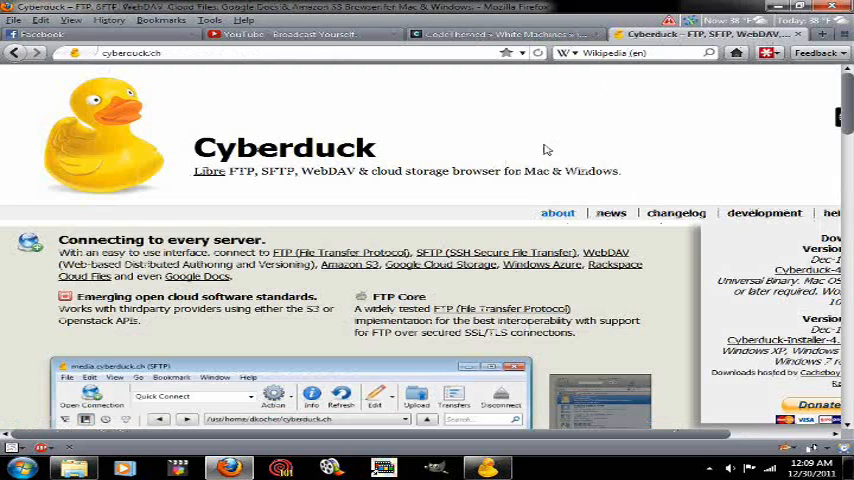
mouse_move(260, 172)
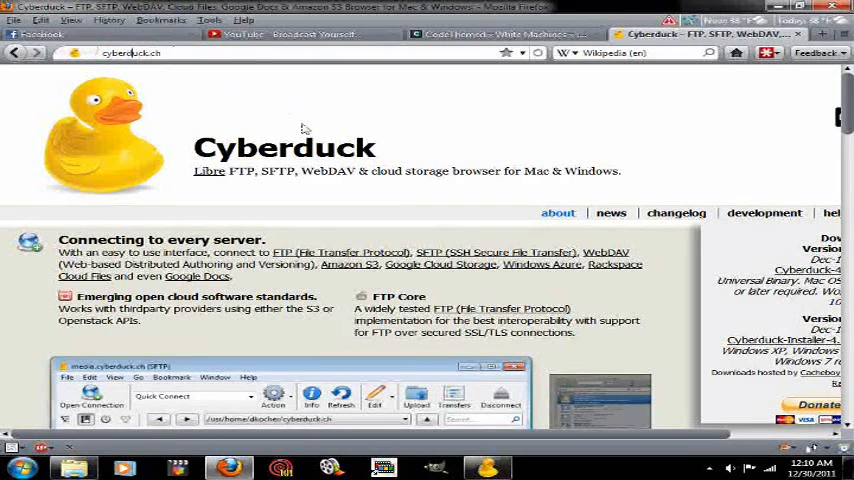
Scroll through the cyberduck.ch page describing the FTP and SFTP browser.
scroll("down", 3)
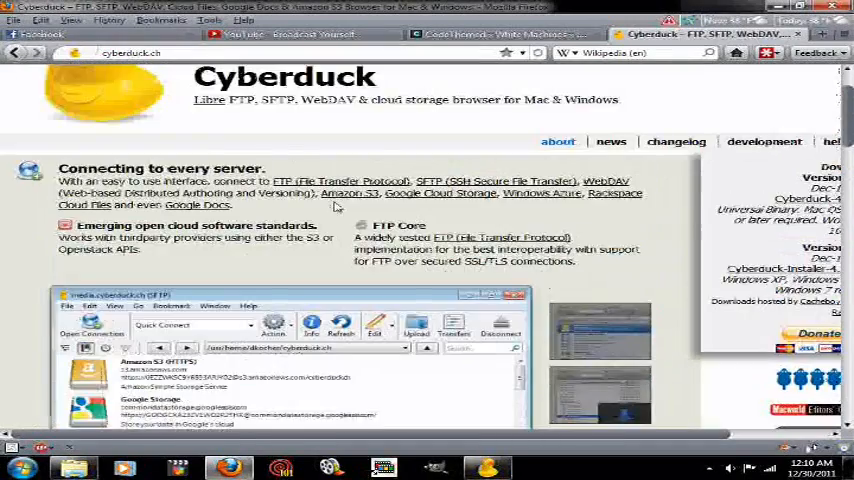
scroll("up", 3)
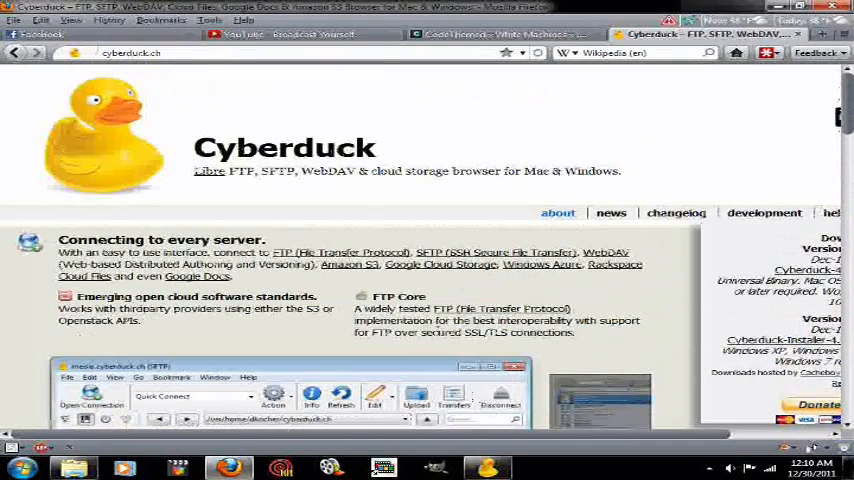
scroll("down", 3)
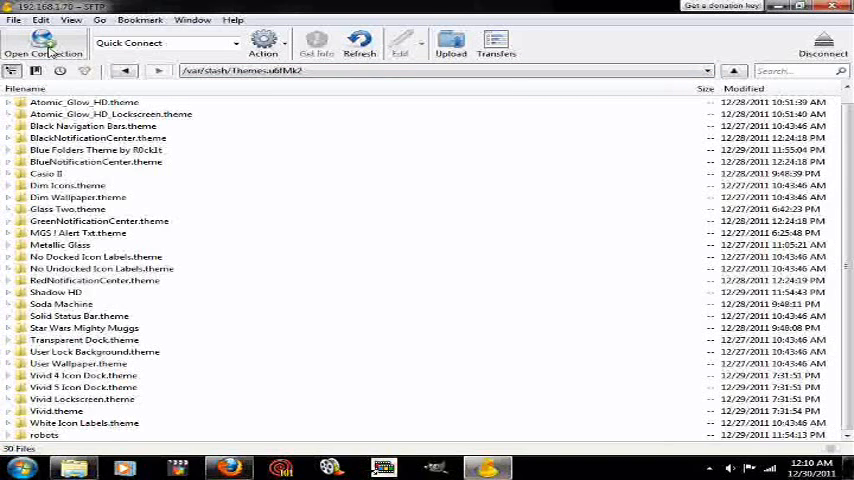
left_click(44, 42)
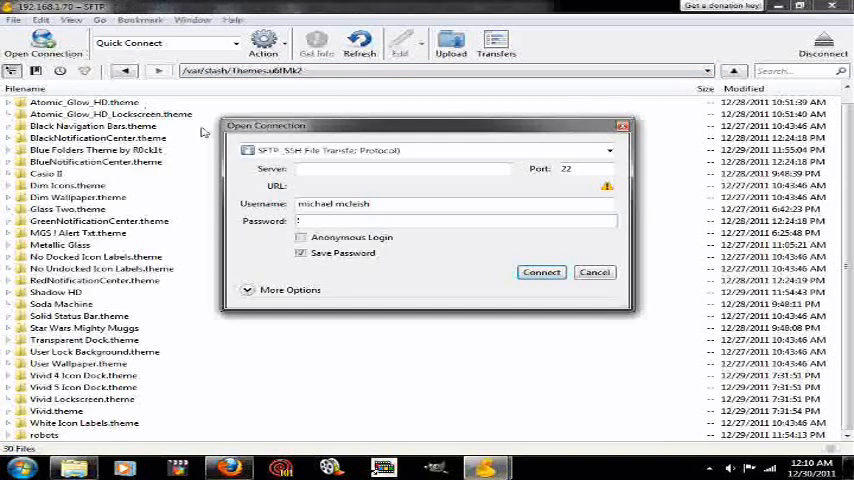
left_click(608, 150)
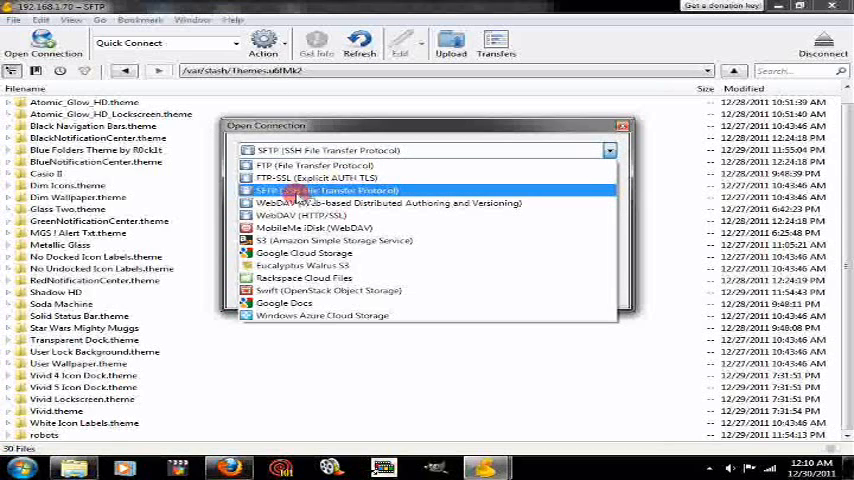
left_click(330, 190)
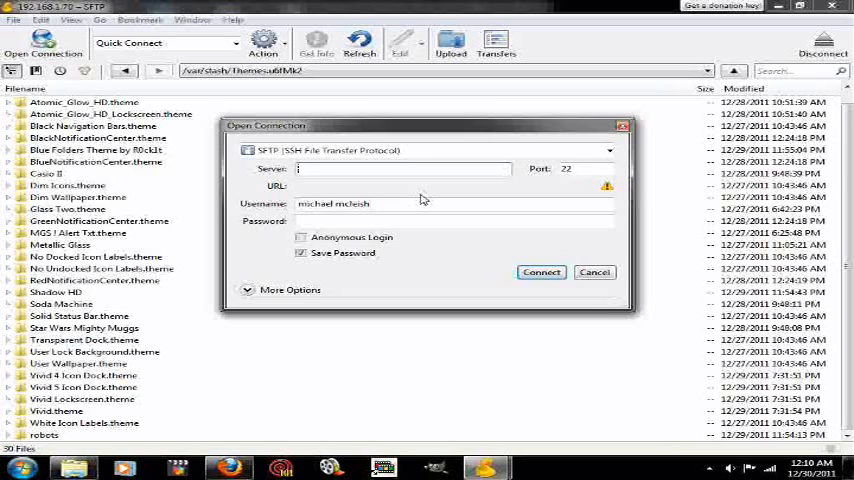
left_click(410, 204)
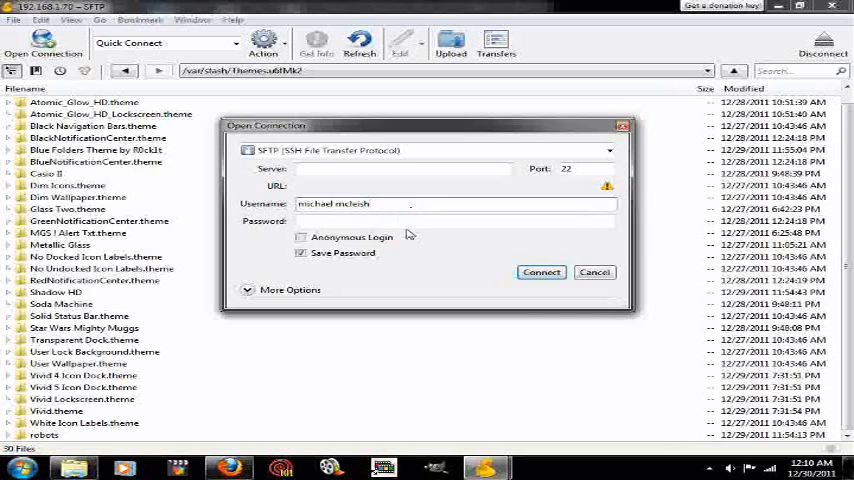
left_click(408, 221)
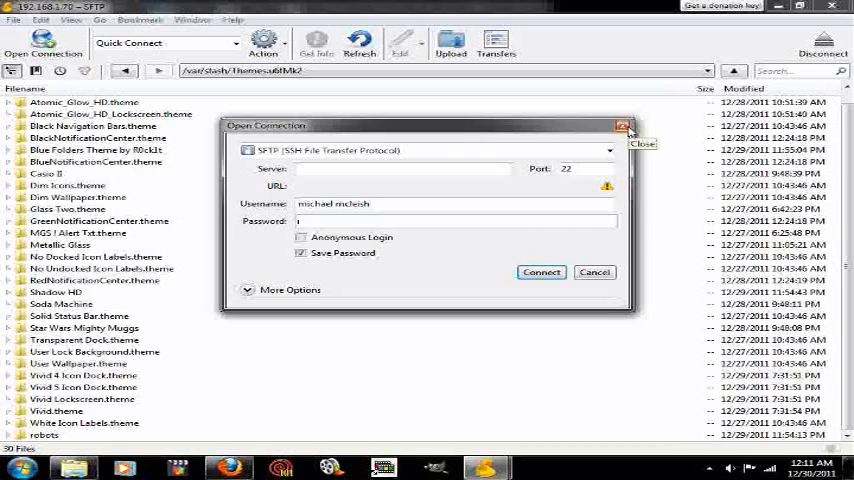
left_click(623, 125)
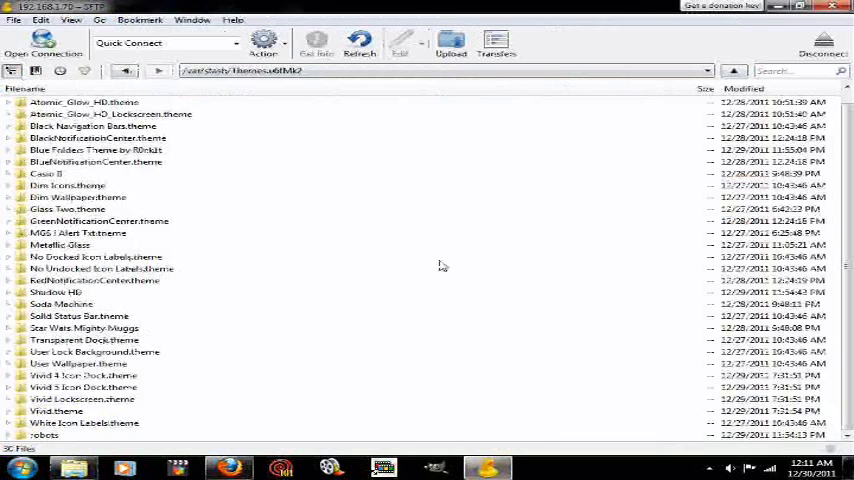
Navigate from the phone's root through var and stash into Themes, adding Aquarium.theme.
left_click(708, 71)
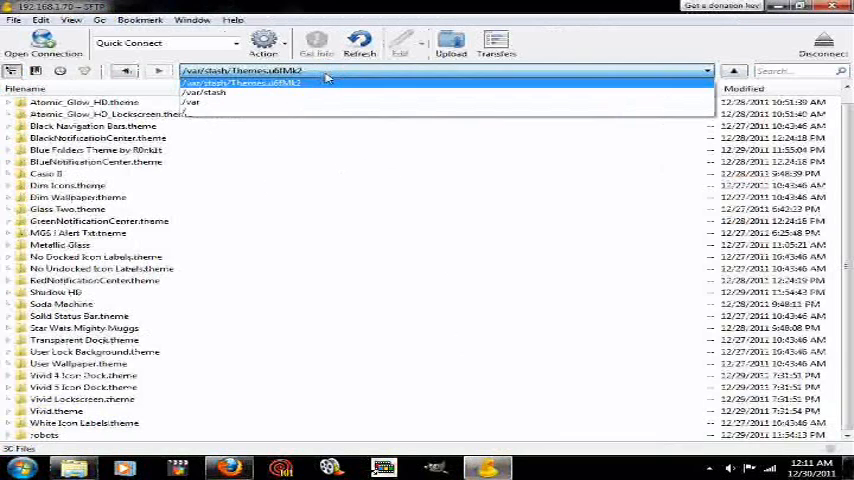
mouse_move(190, 103)
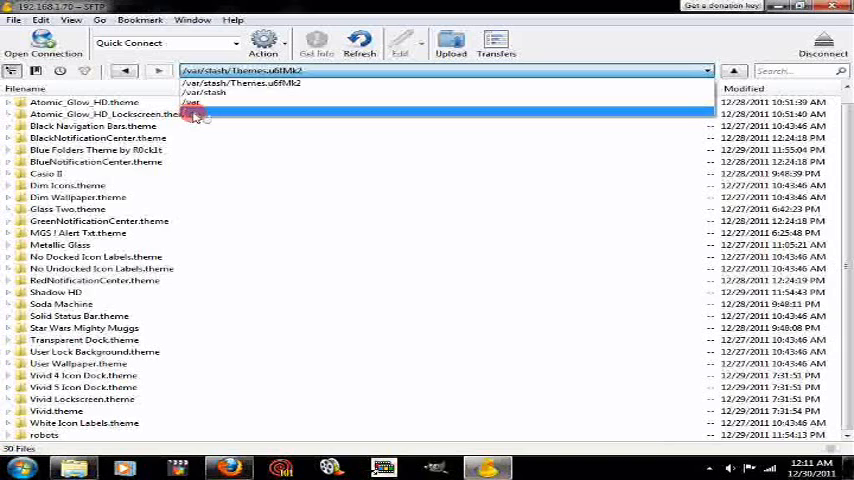
left_click(191, 104)
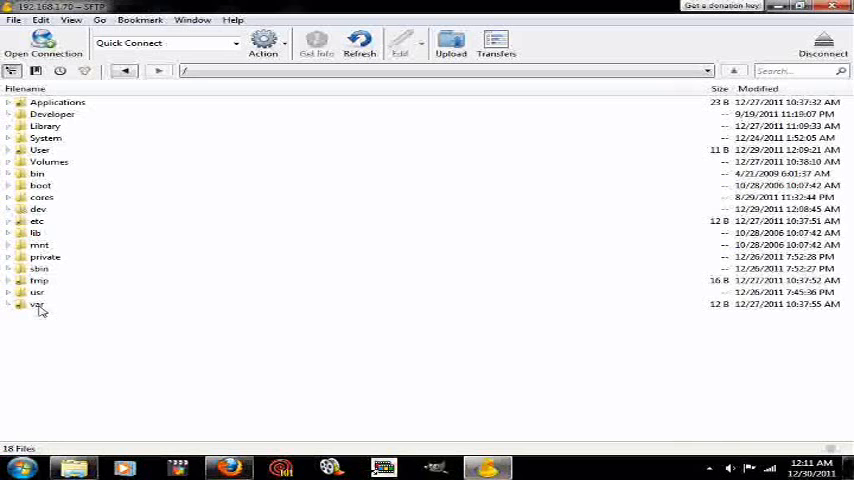
double_click(37, 305)
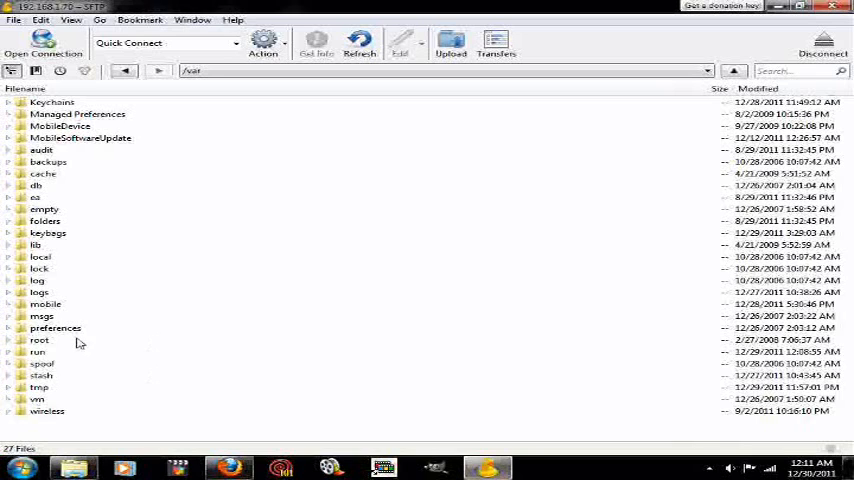
mouse_move(52, 372)
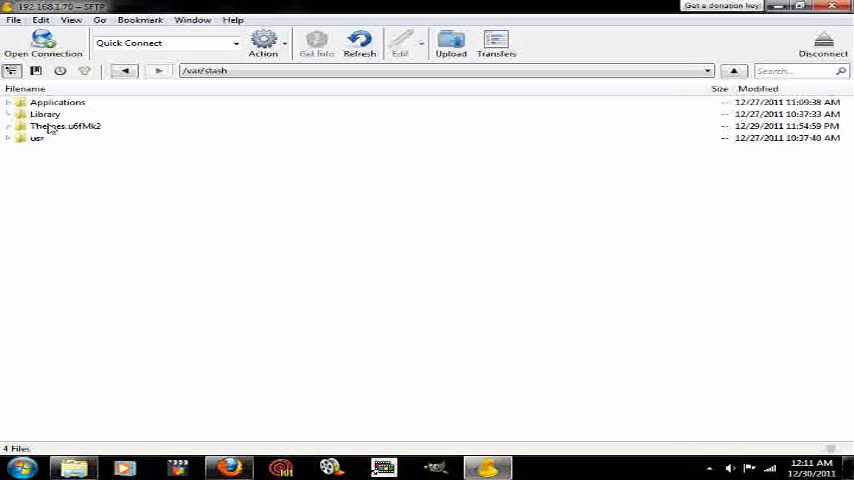
double_click(67, 126)
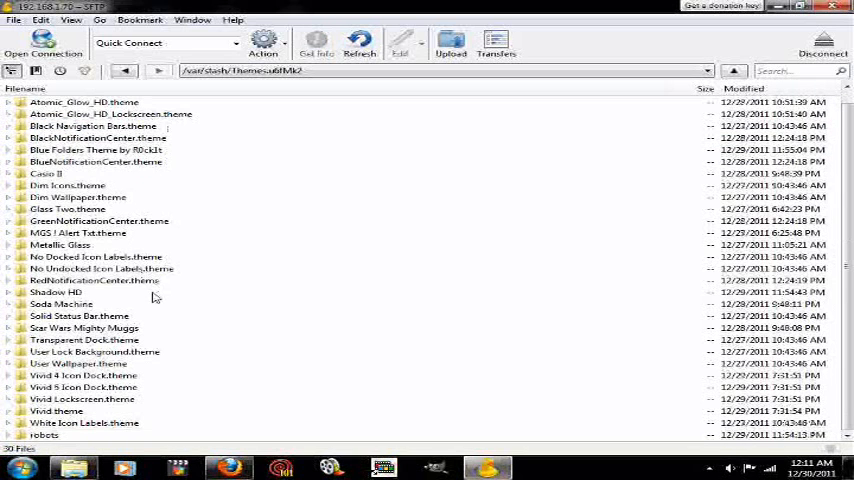
mouse_move(663, 283)
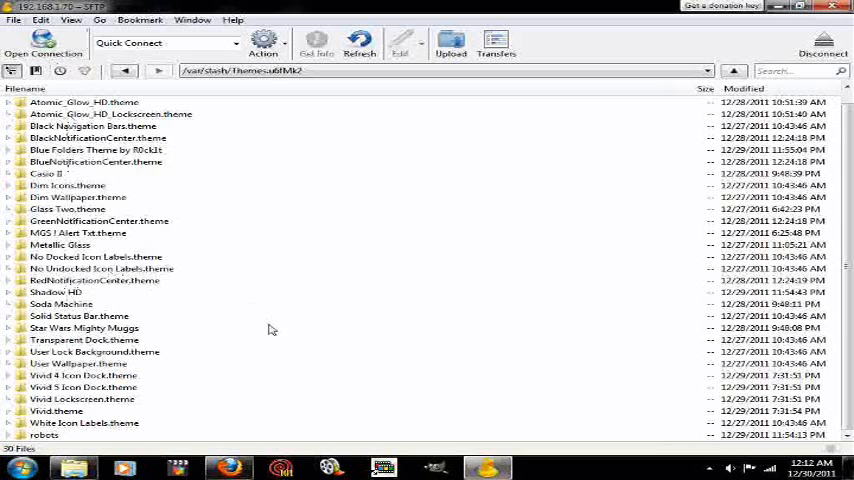
mouse_move(333, 309)
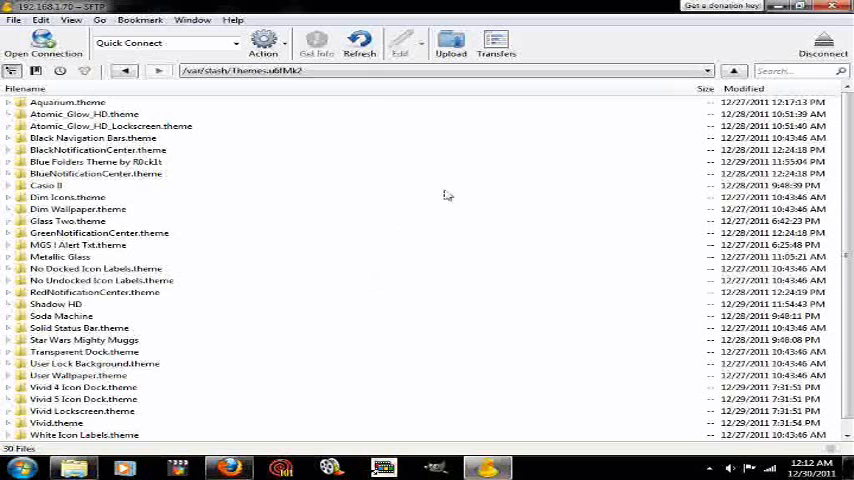
left_click(823, 40)
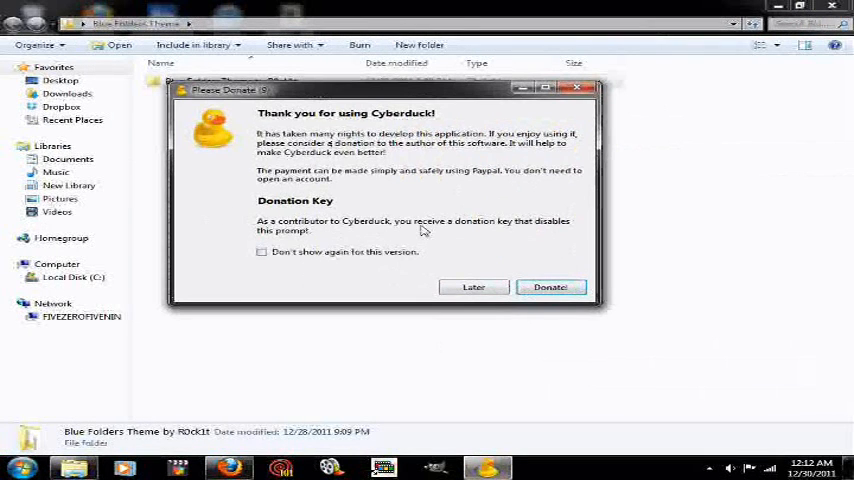
Choose Later on Cyberduck's Please Donate dialog.
left_click(473, 287)
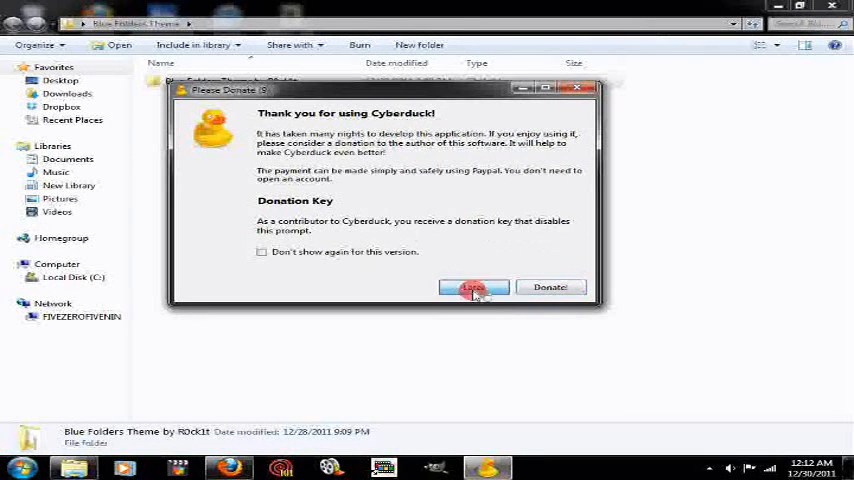
left_click(474, 287)
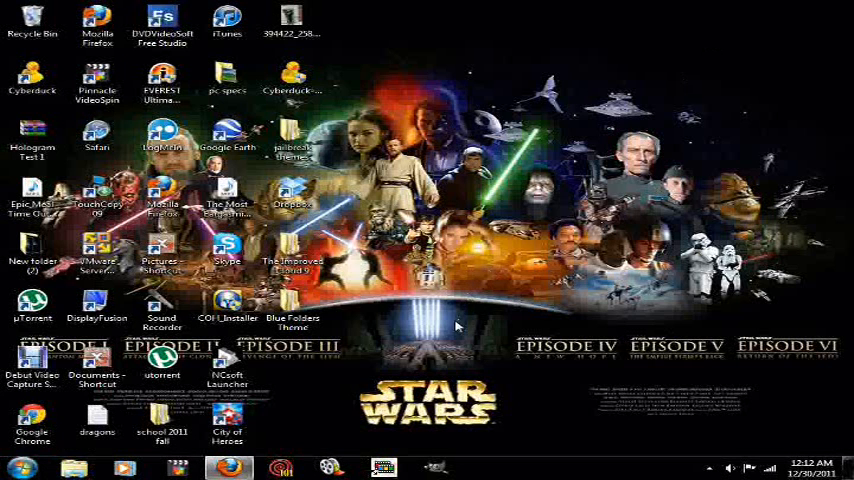
mouse_move(350, 363)
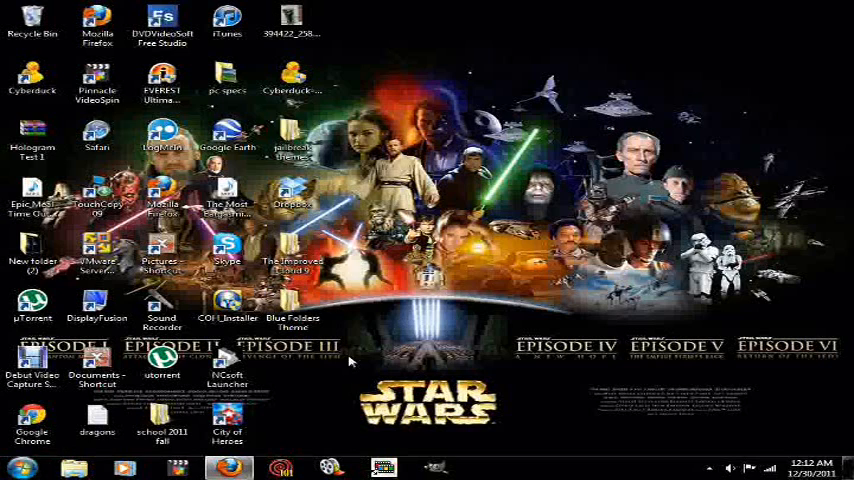
mouse_move(350, 362)
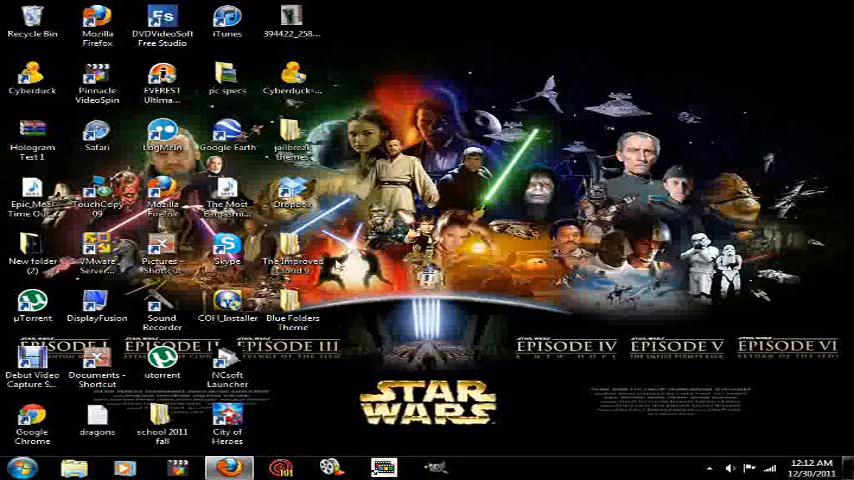
mouse_move(437, 315)
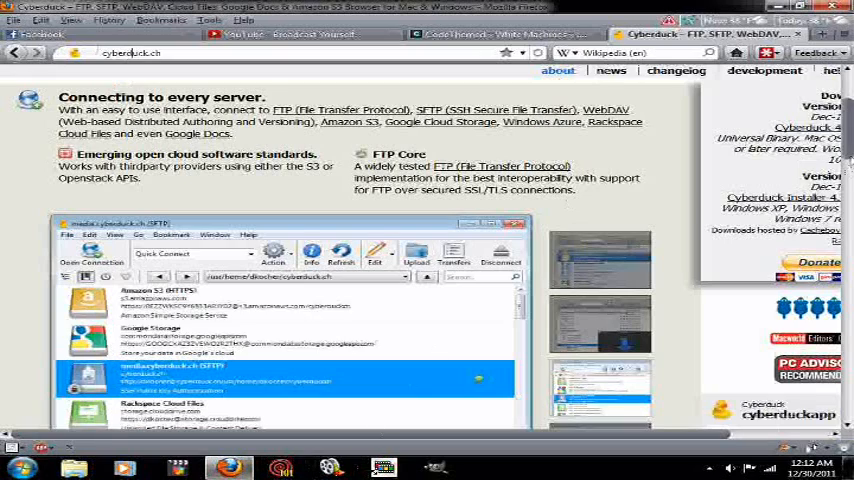
Browse the White Machines preview and related themes, then return to the Cyberduck tab.
scroll("up", 3)
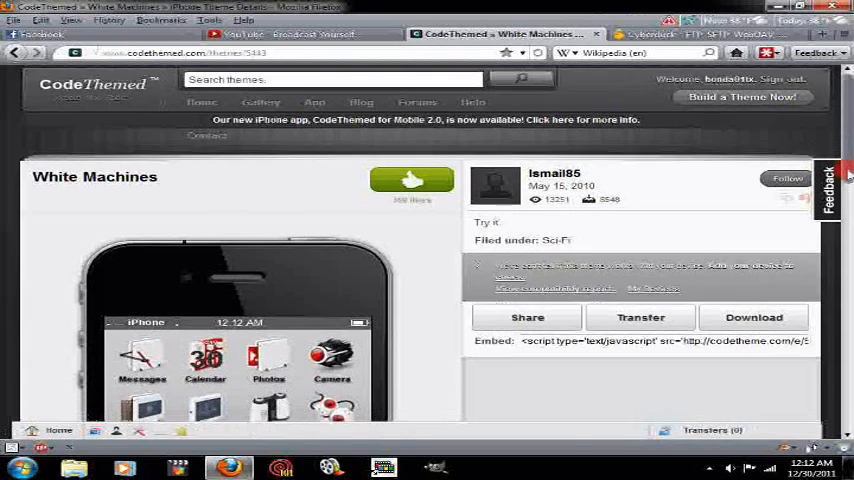
scroll("down", 3)
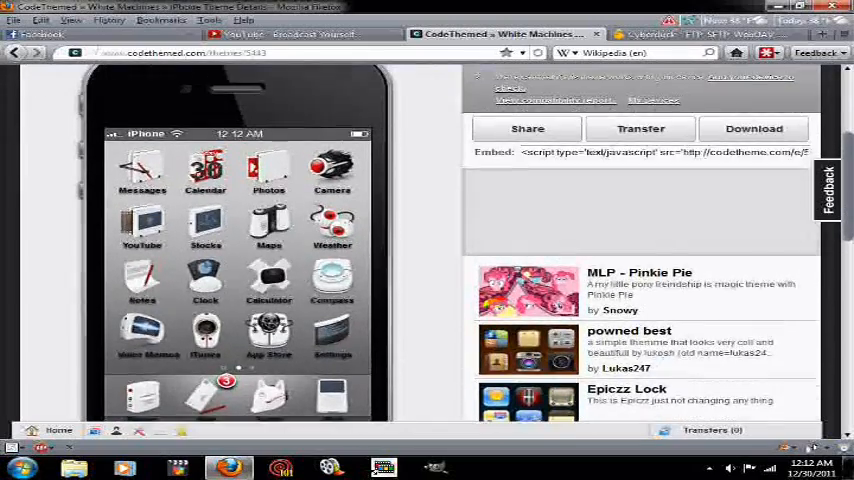
scroll("up", 3)
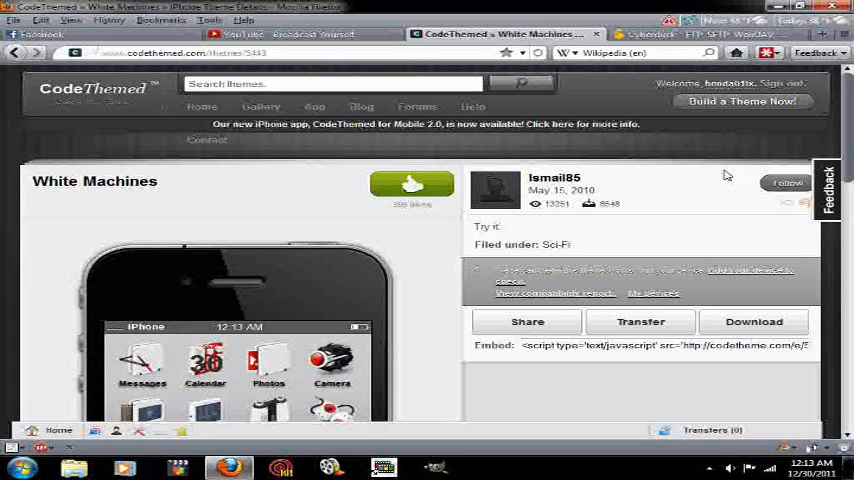
mouse_move(847, 175)
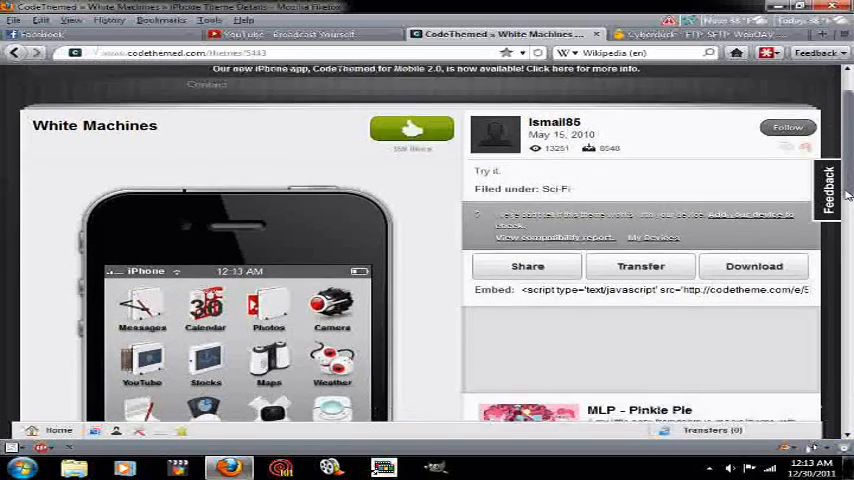
scroll("down", 3)
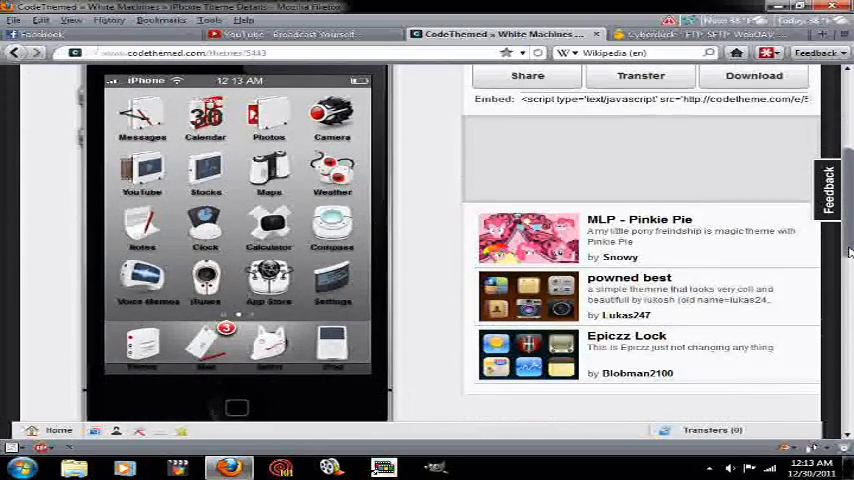
scroll("up", 3)
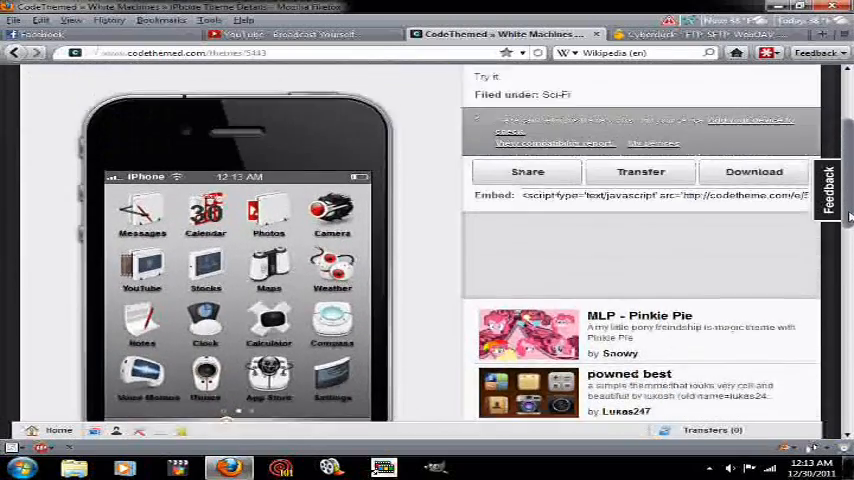
scroll("up", 3)
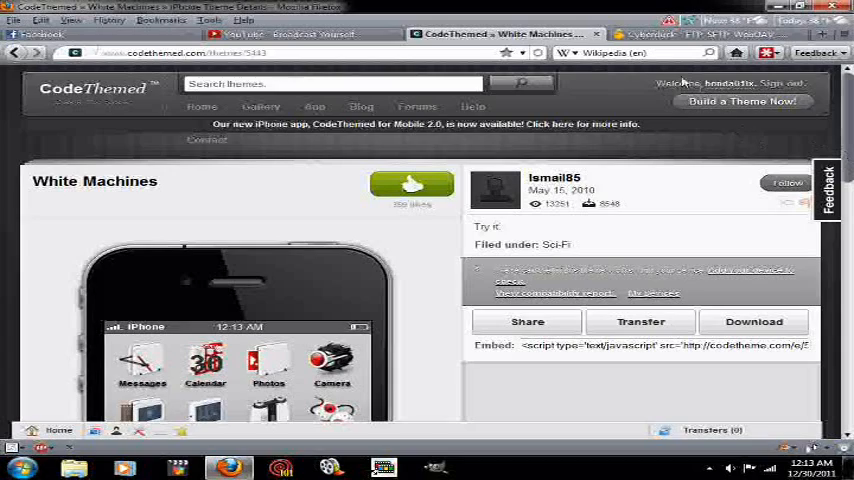
left_click(700, 34)
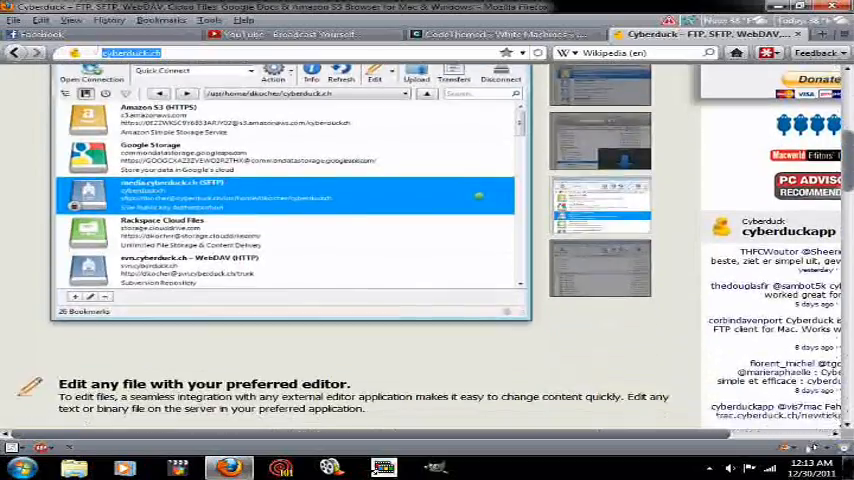
scroll("down", 3)
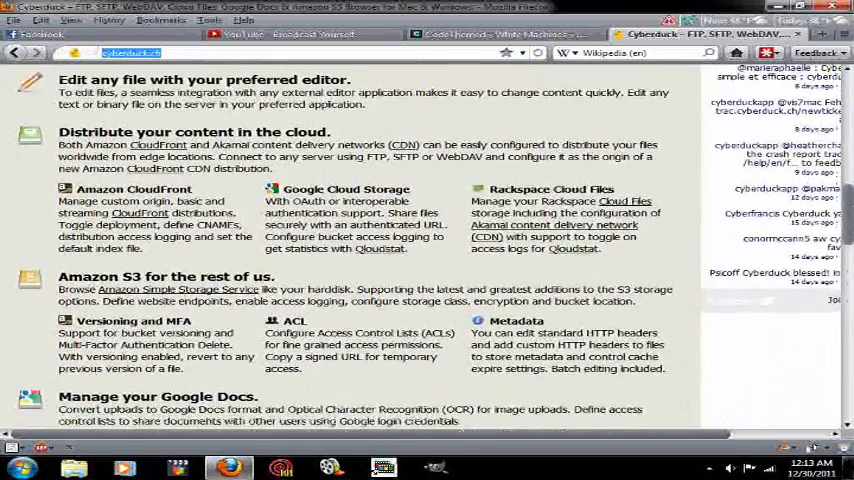
scroll("up", 3)
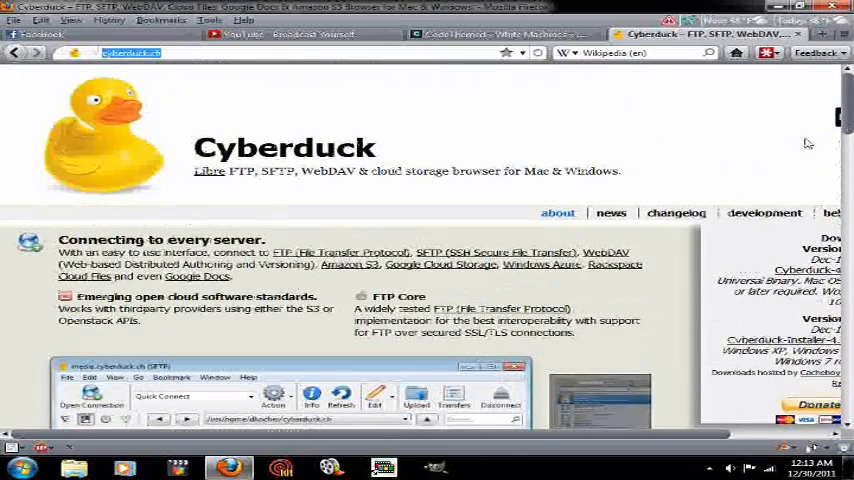
mouse_move(714, 137)
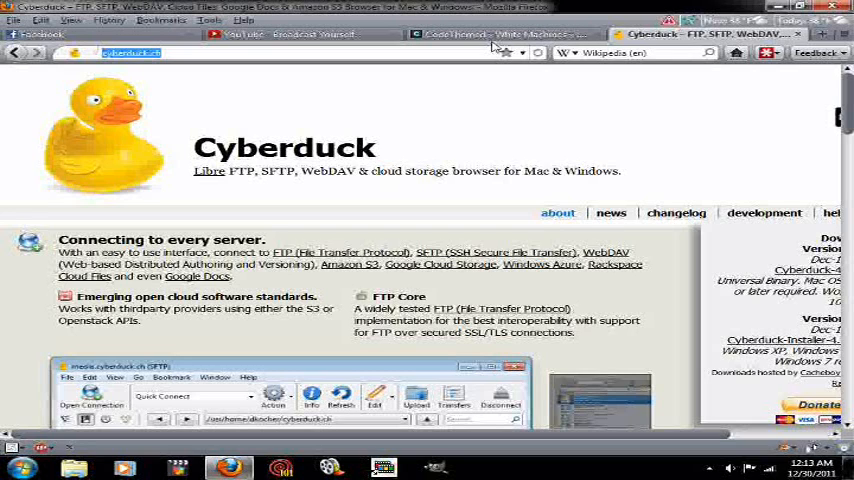
mouse_move(516, 64)
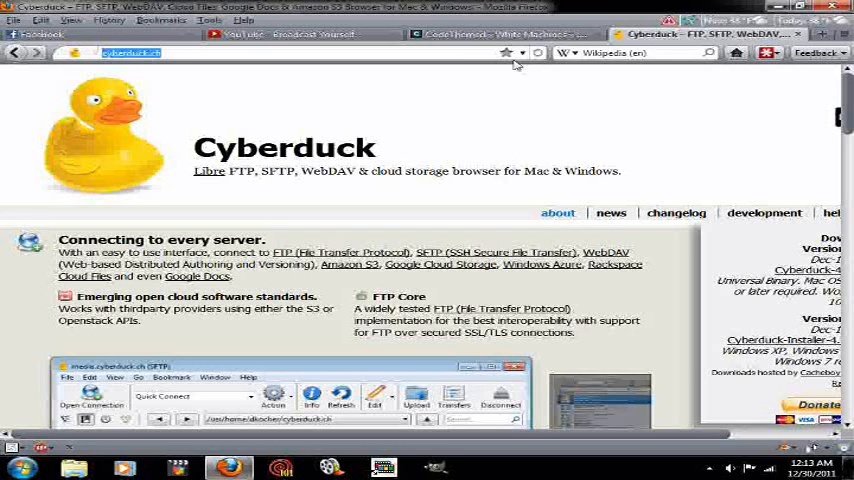